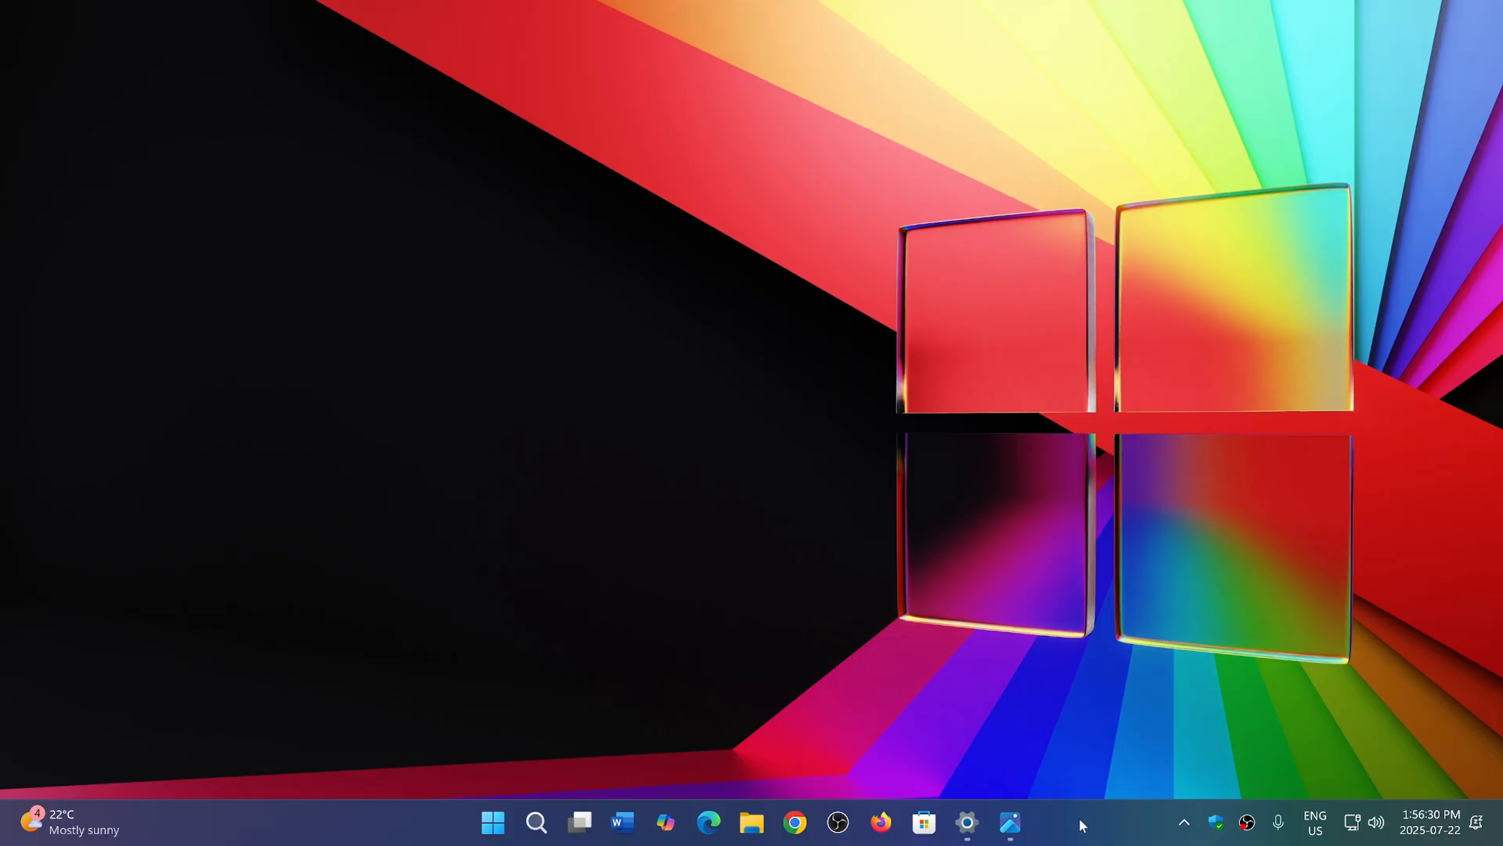
{"action": "mouse_move", "coordinate": [1010, 823]}
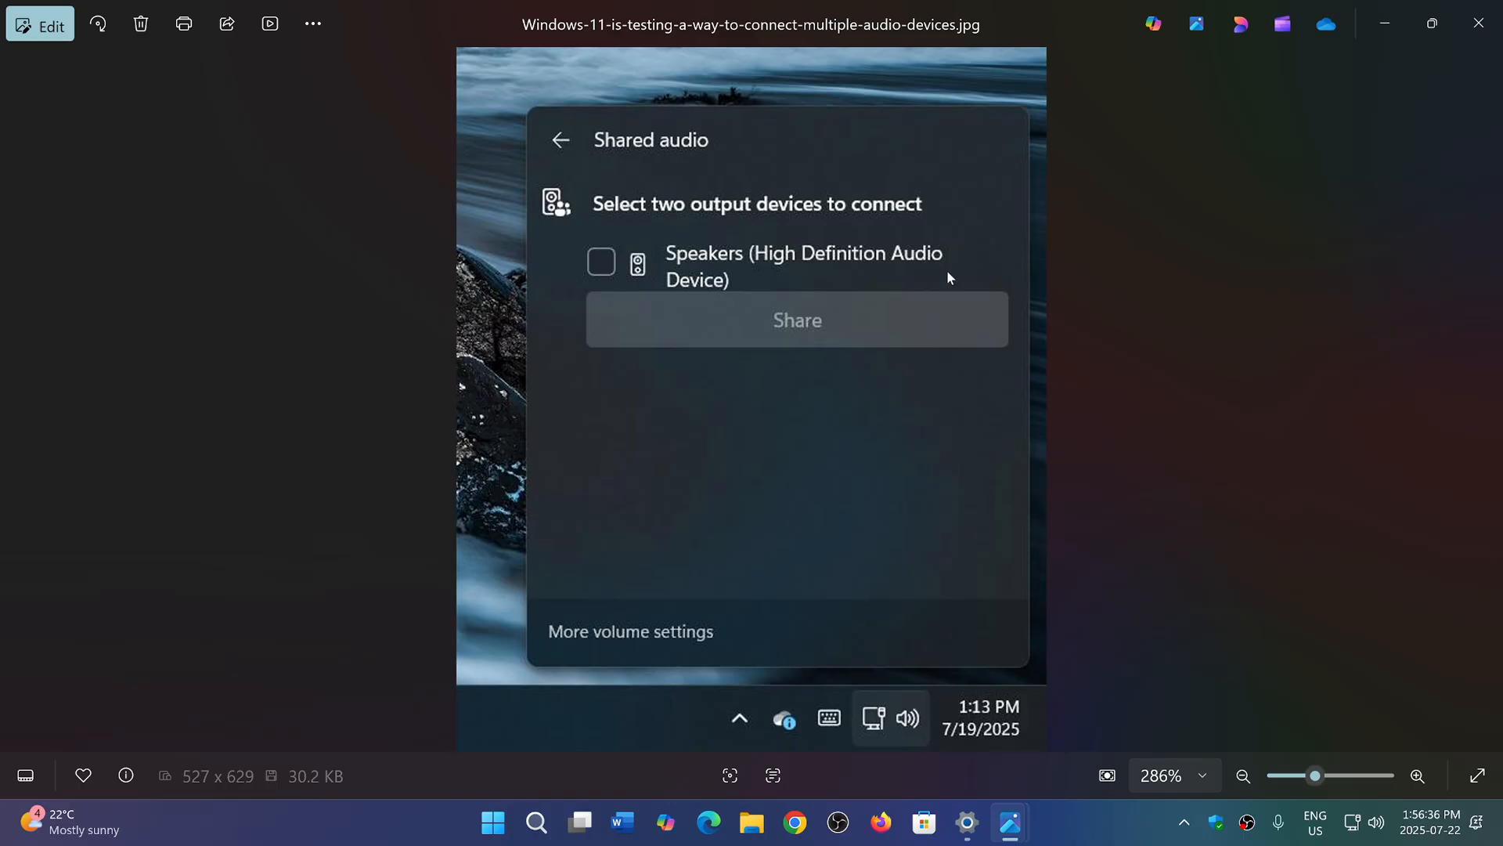
{"action": "mouse_move", "coordinate": [1434, 514]}
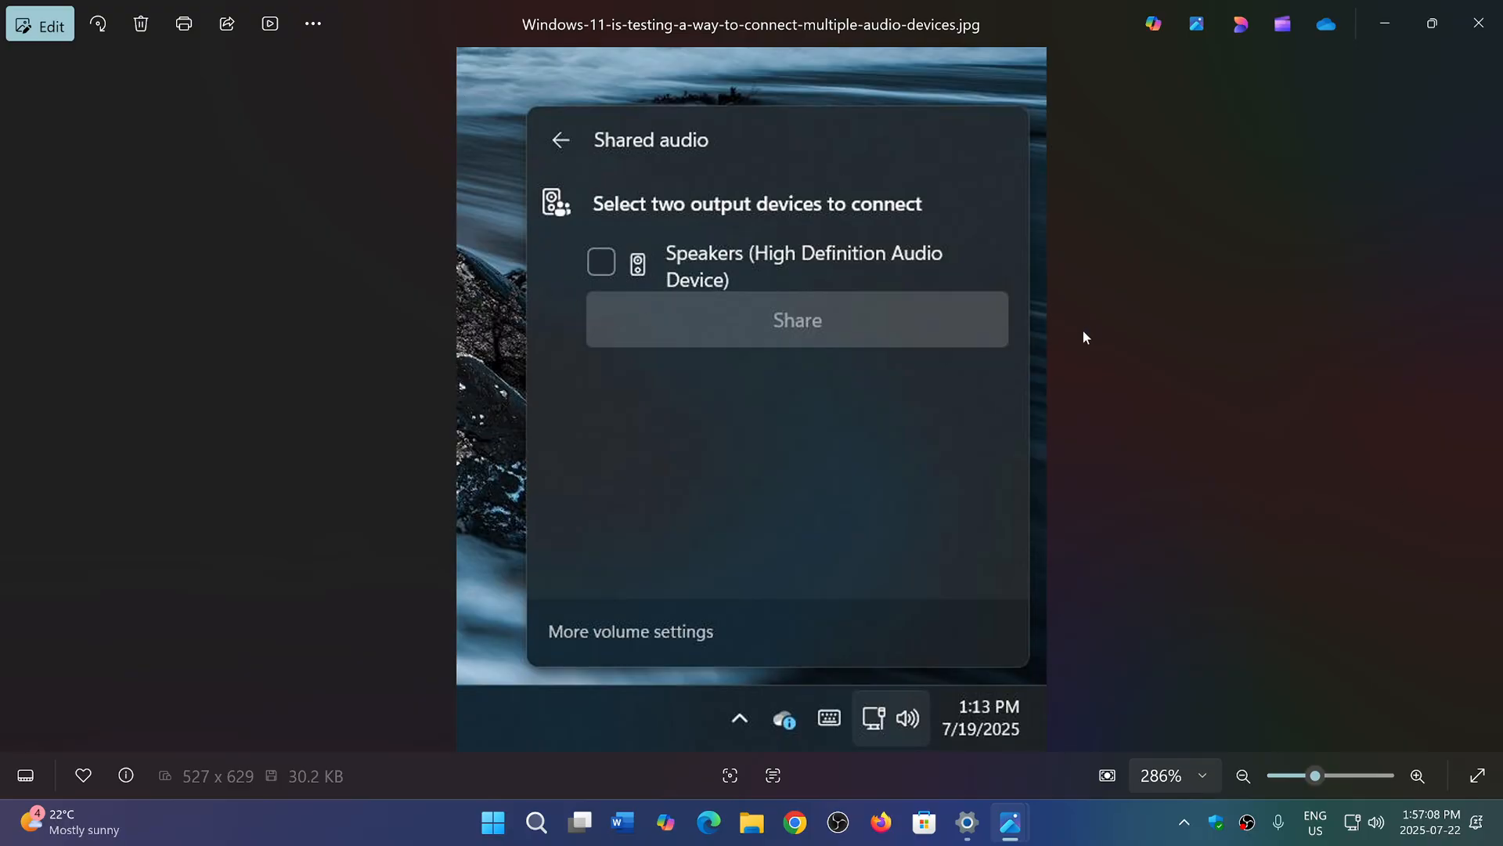
{"action": "mouse_move", "coordinate": [493, 156]}
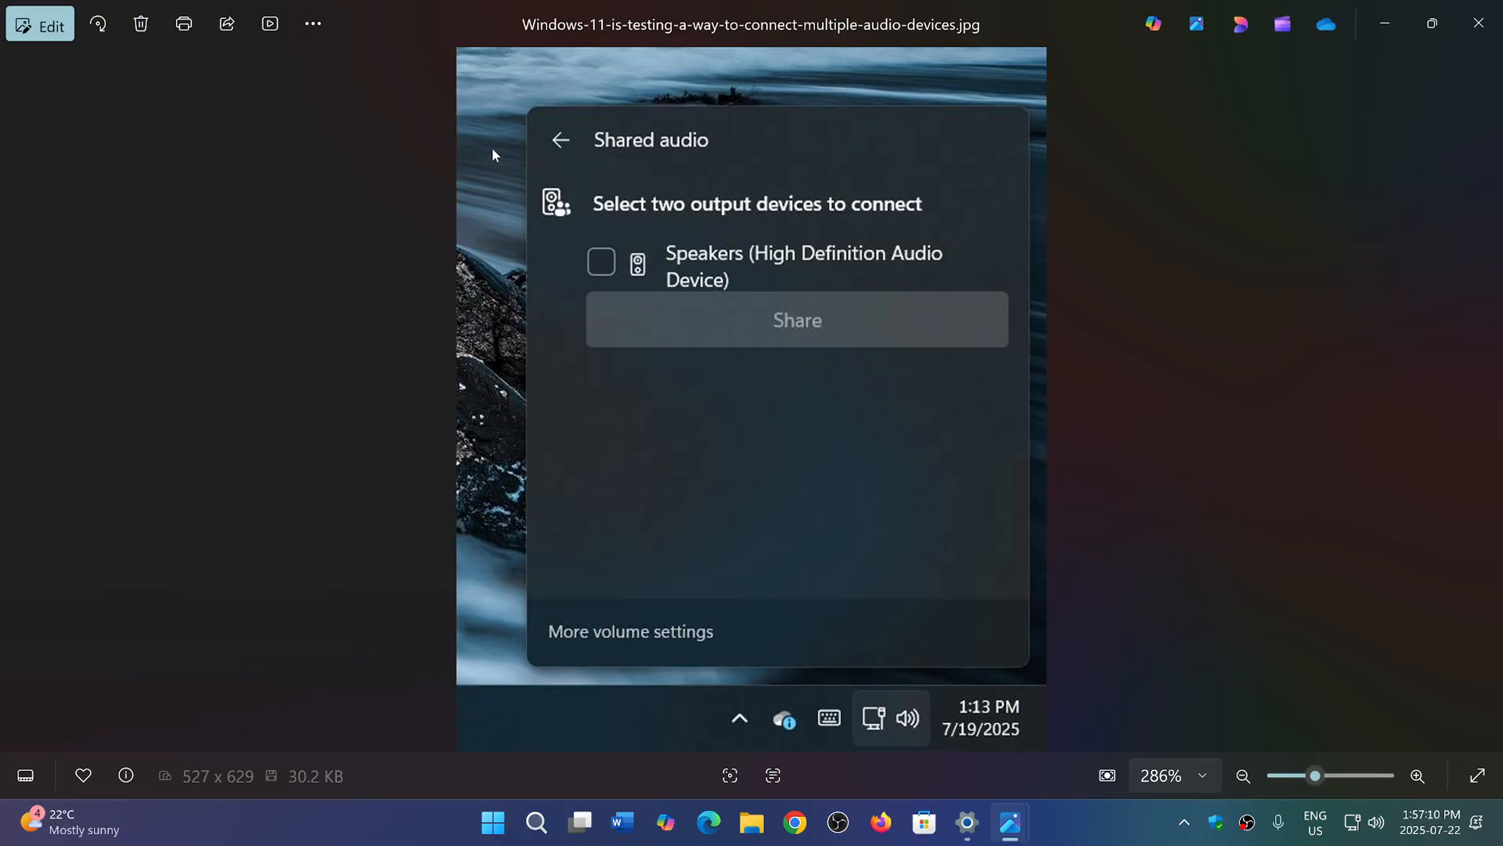
{"action": "mouse_move", "coordinate": [705, 161]}
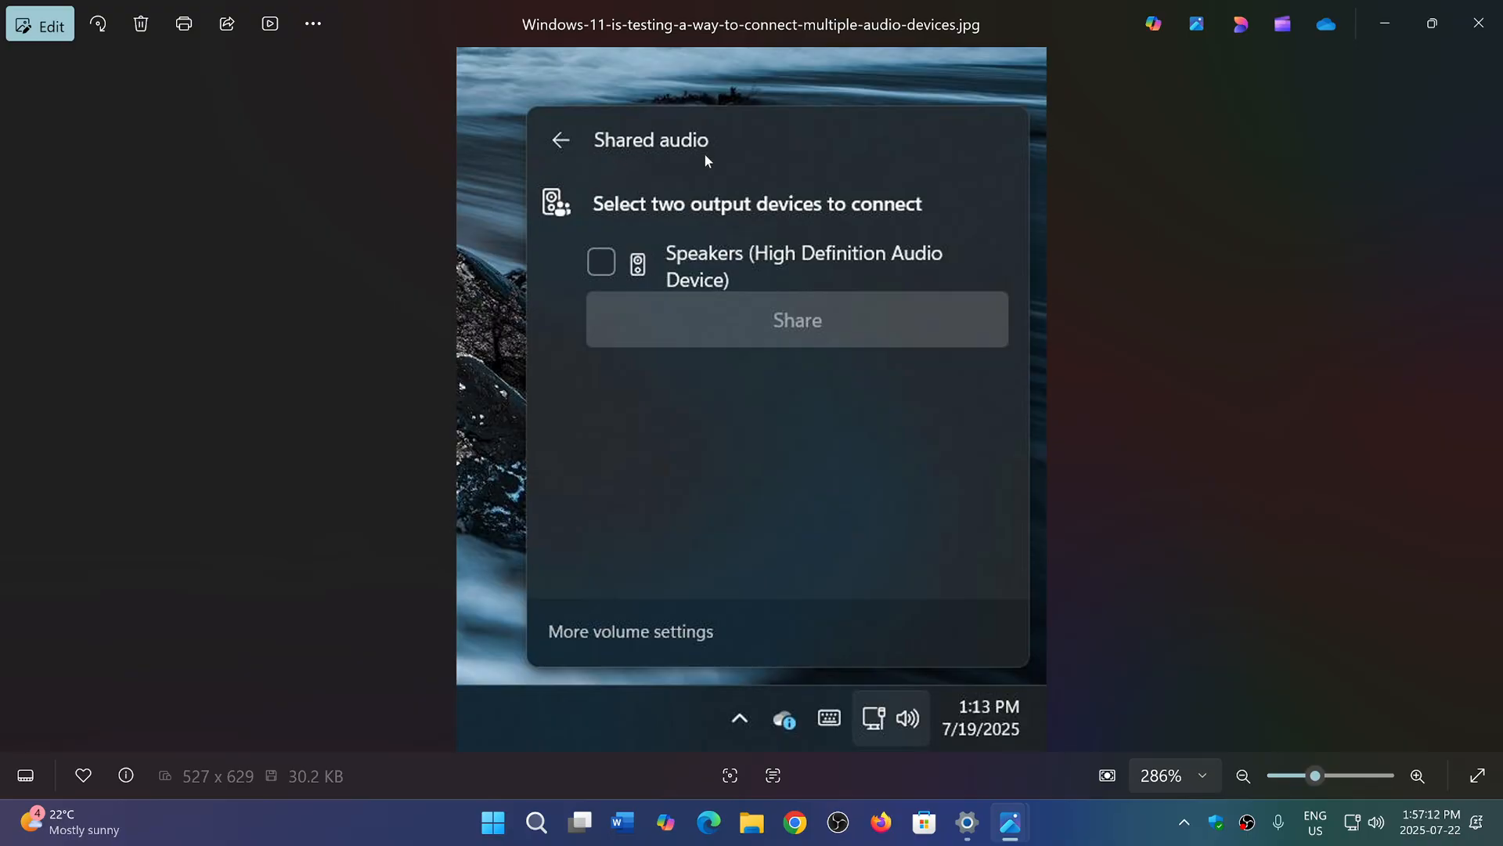
{"action": "mouse_move", "coordinate": [858, 237]}
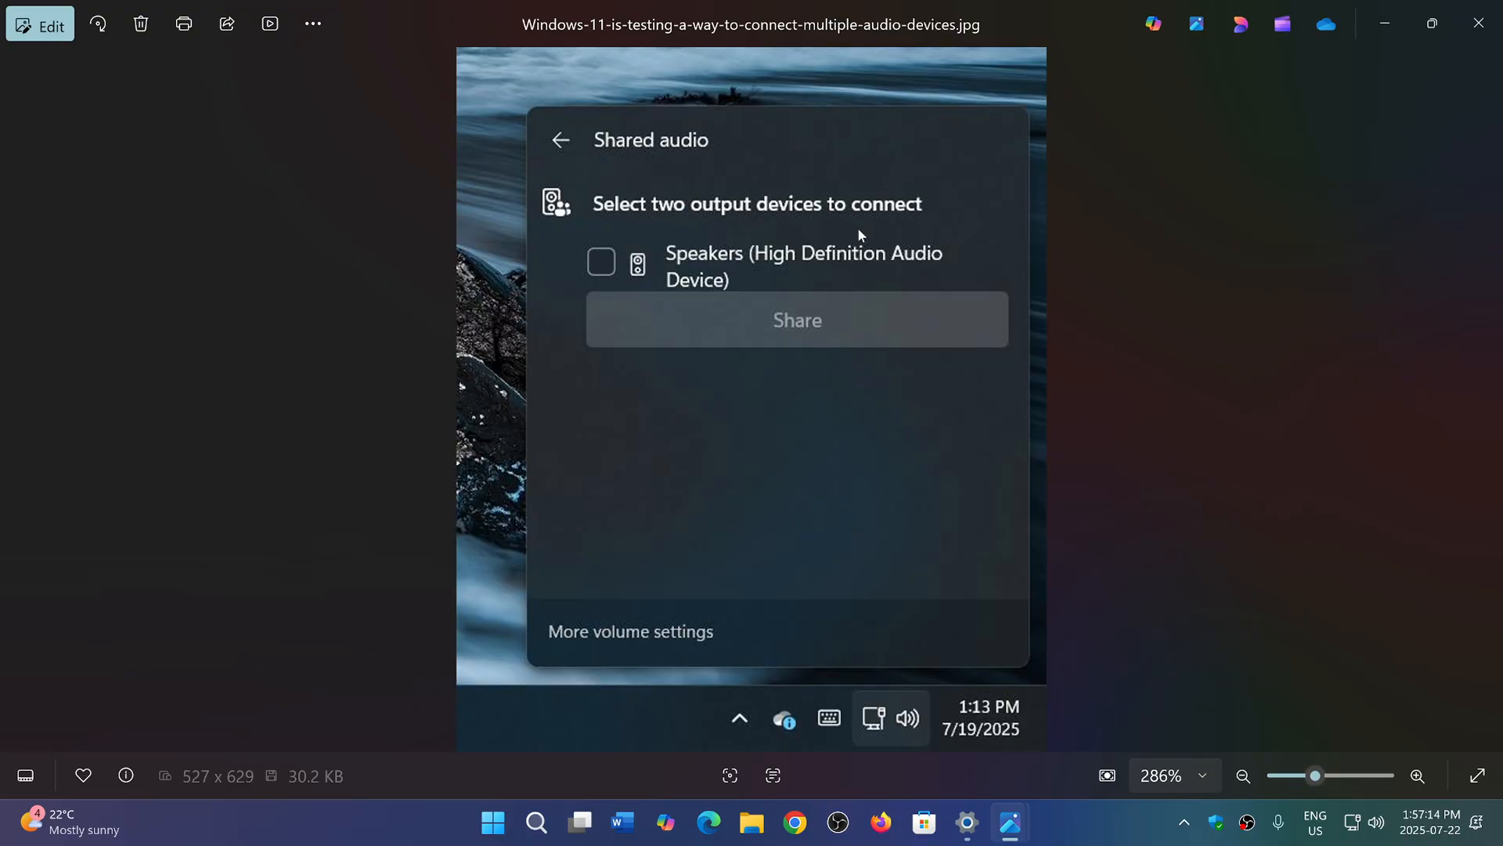
{"action": "mouse_move", "coordinate": [1010, 678]}
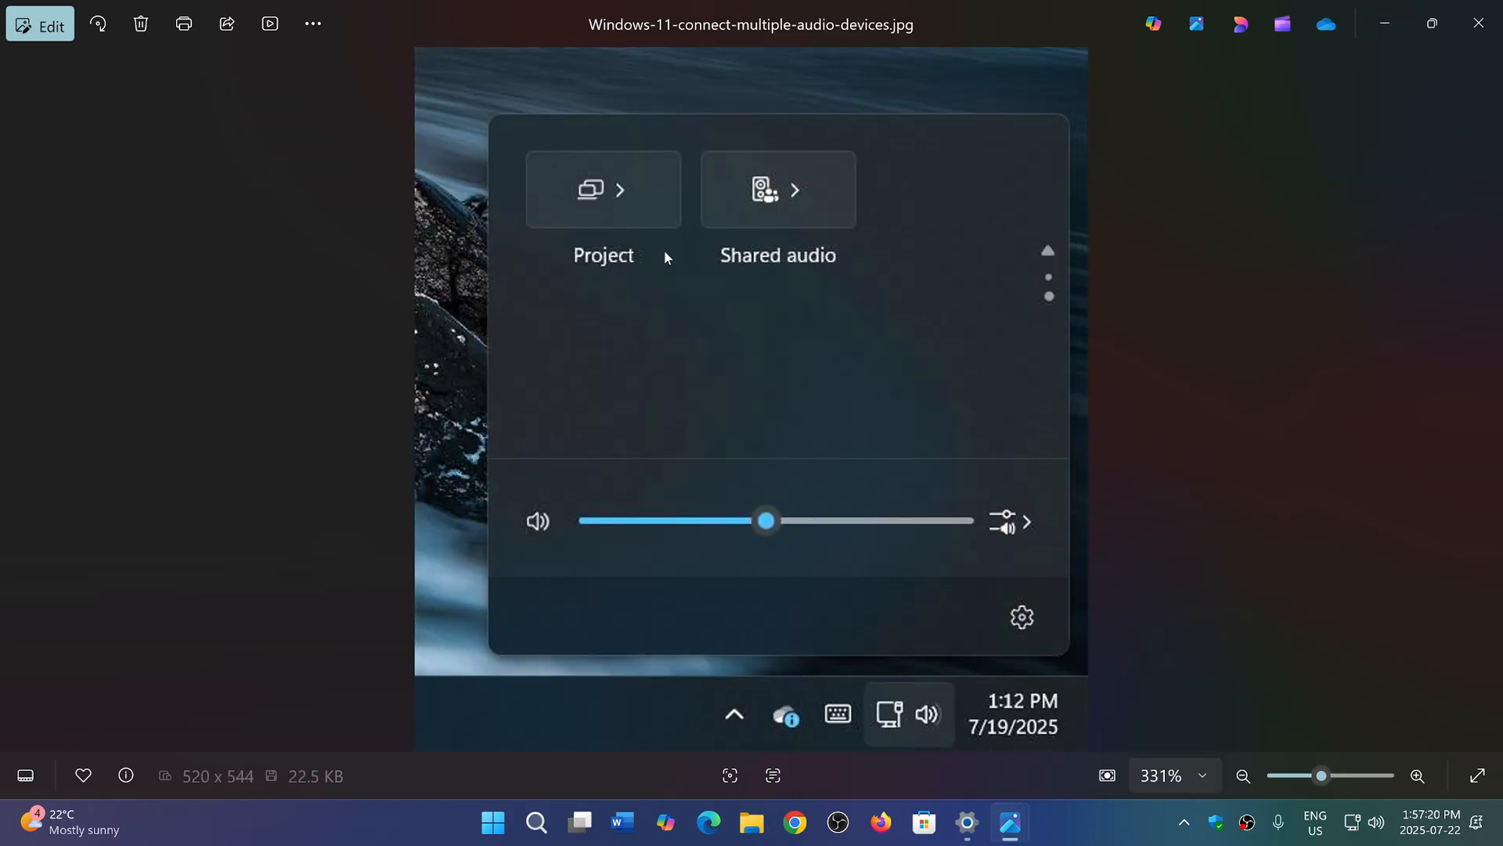
{"action": "mouse_move", "coordinate": [780, 224]}
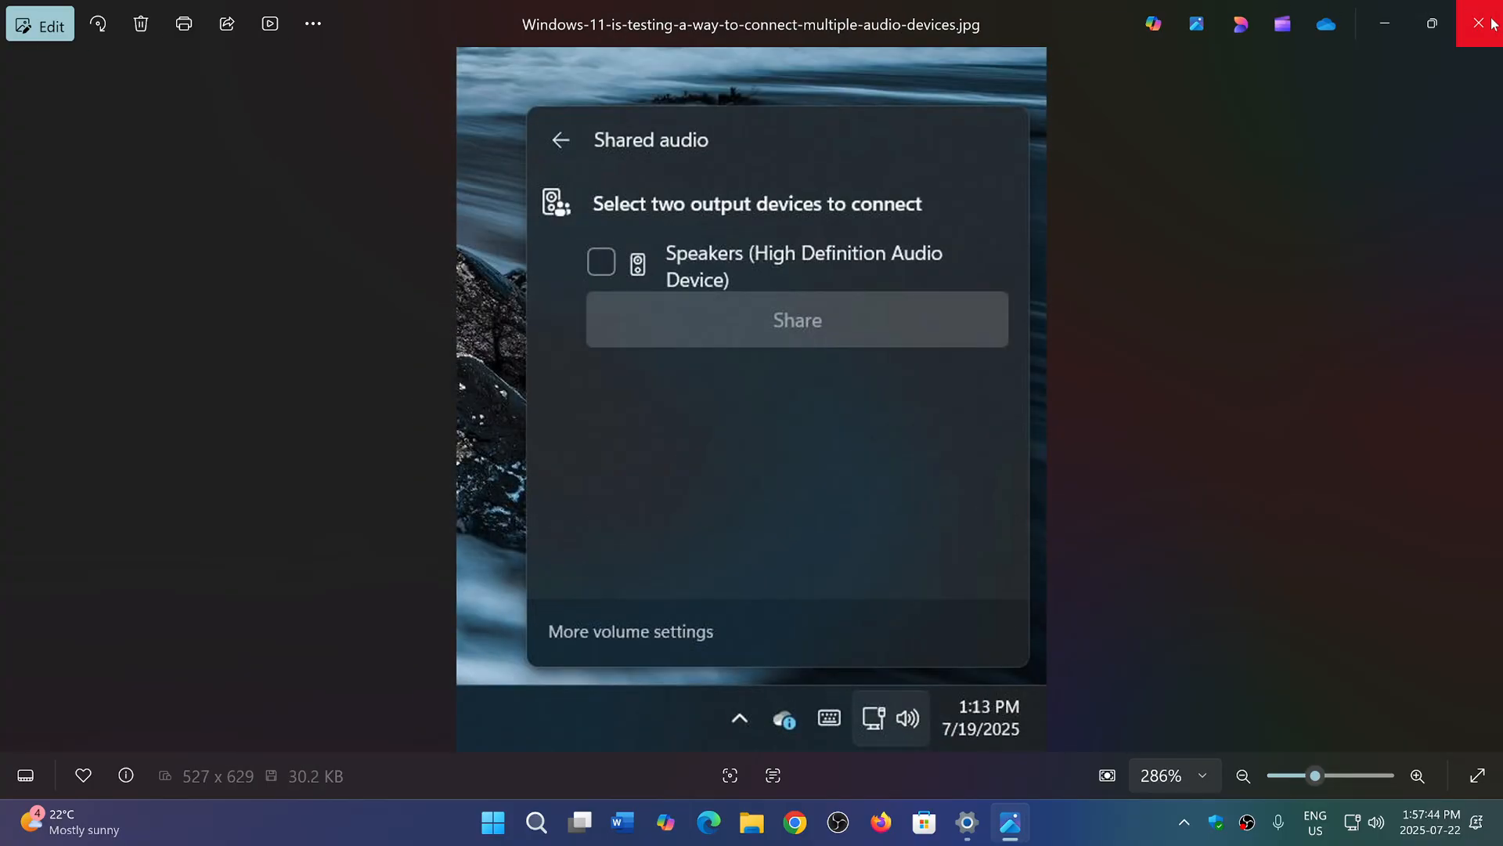
{"action": "mouse_move", "coordinate": [1342, 145]}
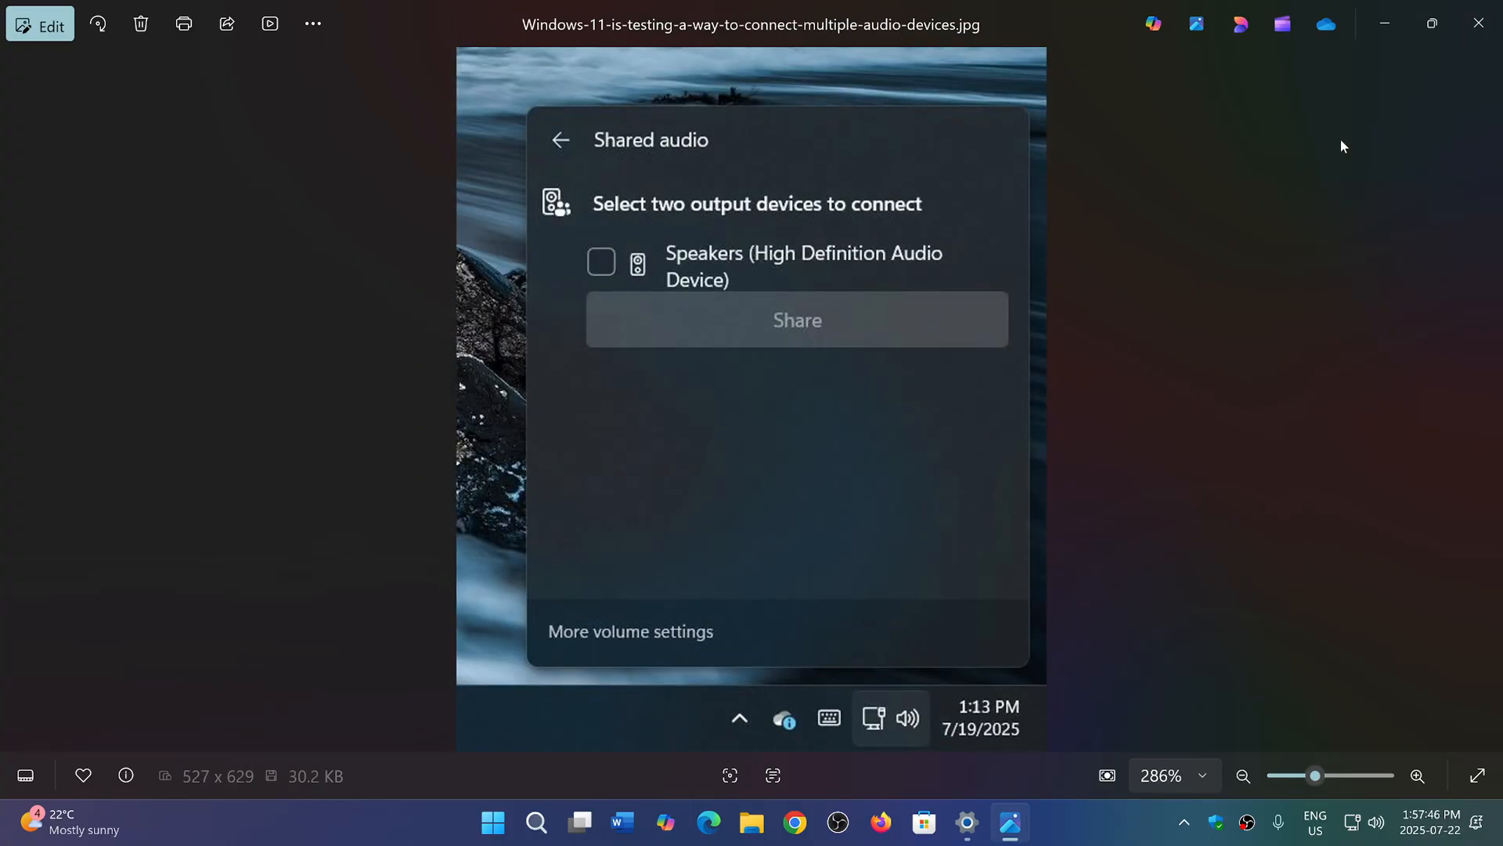